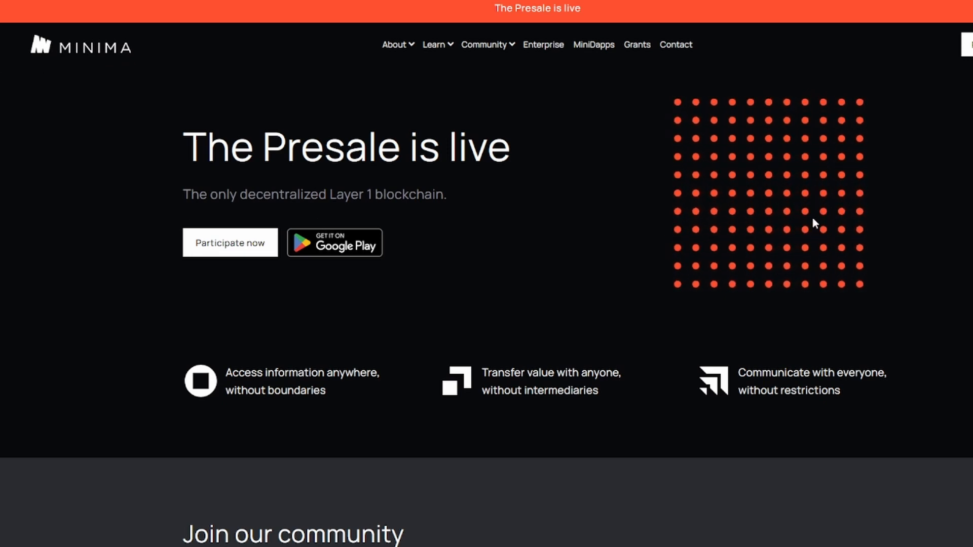
# Step: Scroll down the Minima presale site, highlighting the 'Communicate with everyone' tagline
pyautogui.scroll(-3)
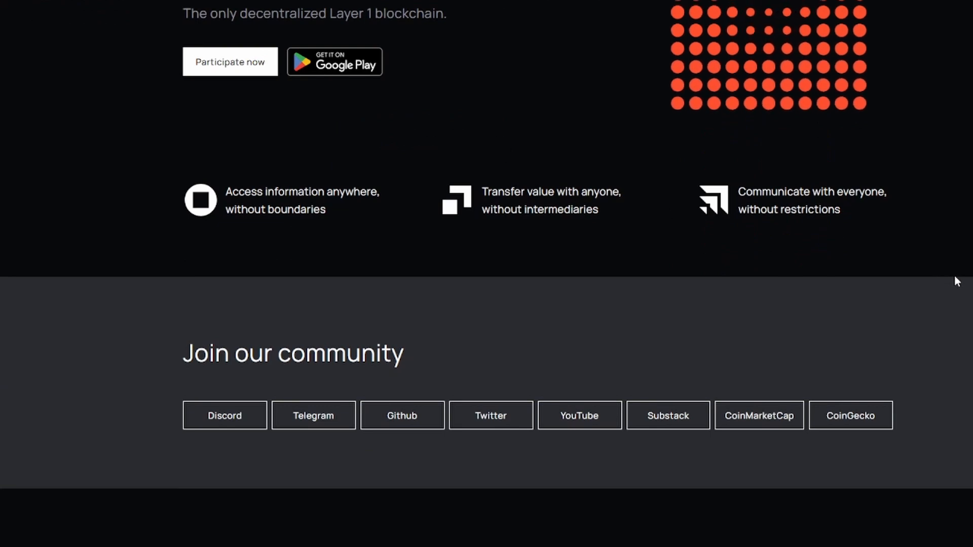
pyautogui.scroll(3)
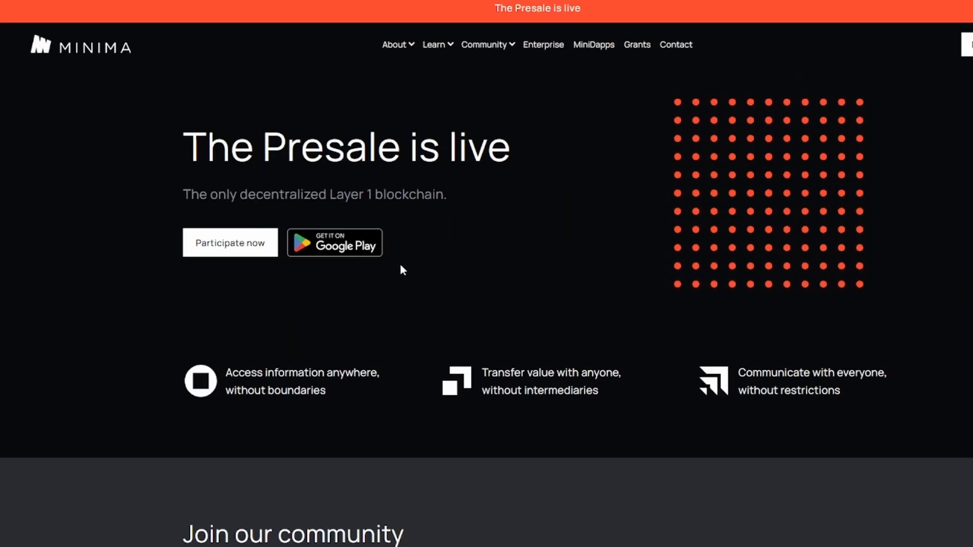
pyautogui.scroll(-3)
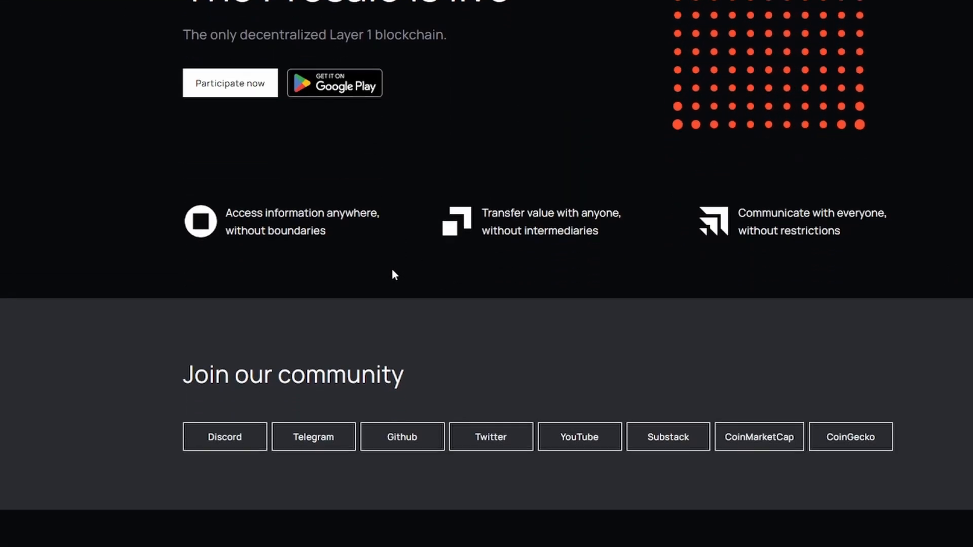
pyautogui.scroll(-3)
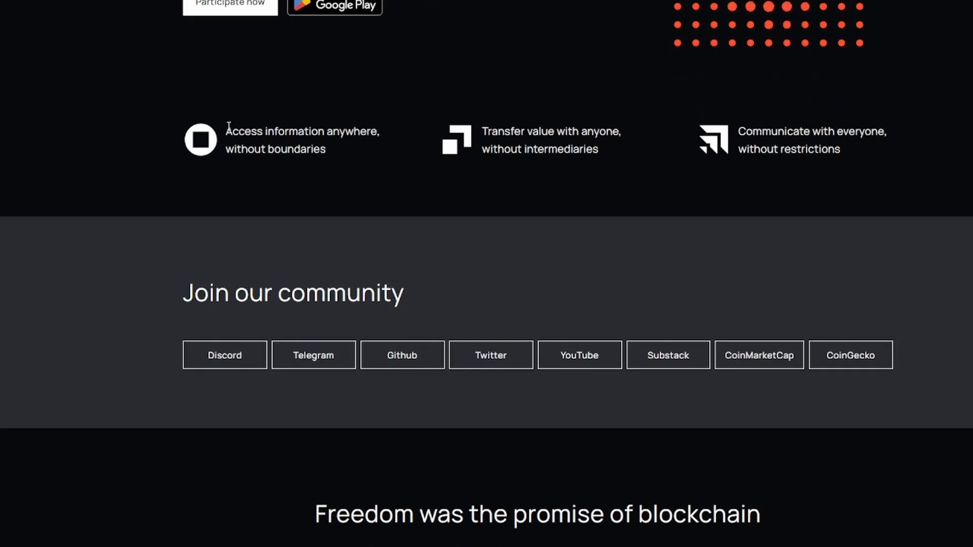
pyautogui.moveTo(233, 149); pyautogui.dragTo(321, 149)
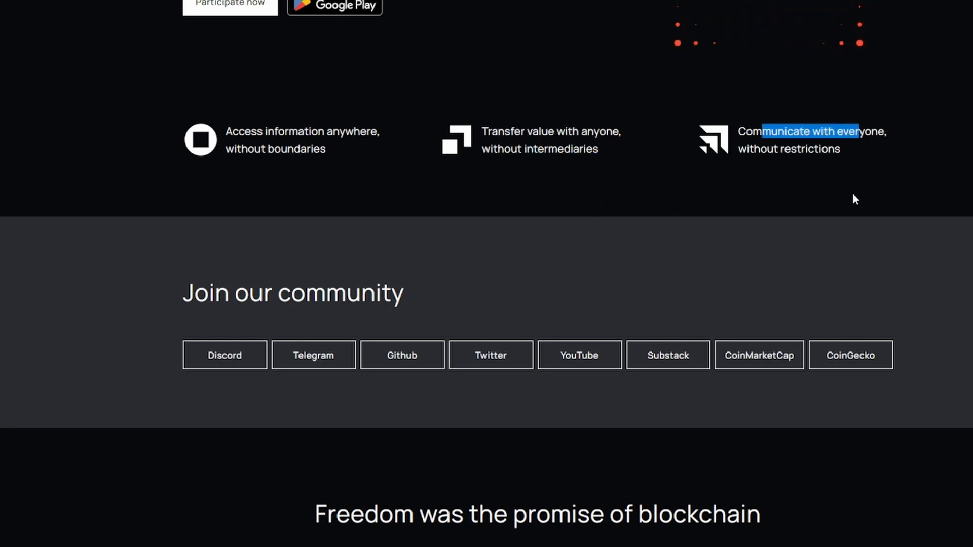
pyautogui.scroll(-3)
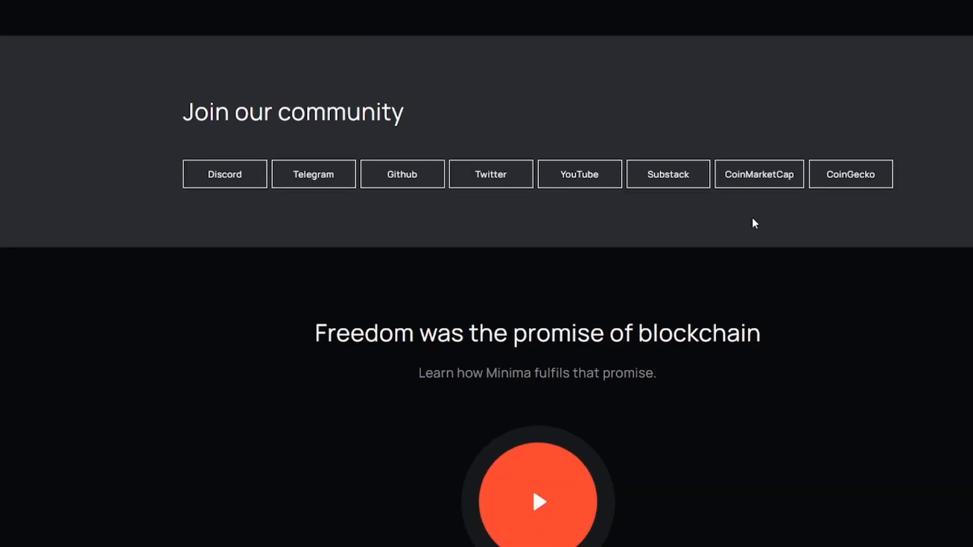
pyautogui.scroll(-3)
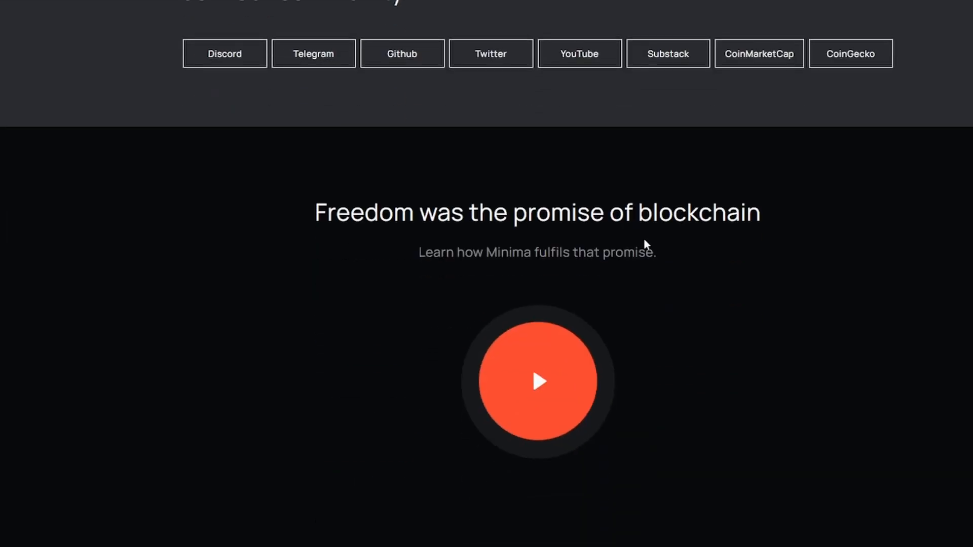
pyautogui.scroll(-3)
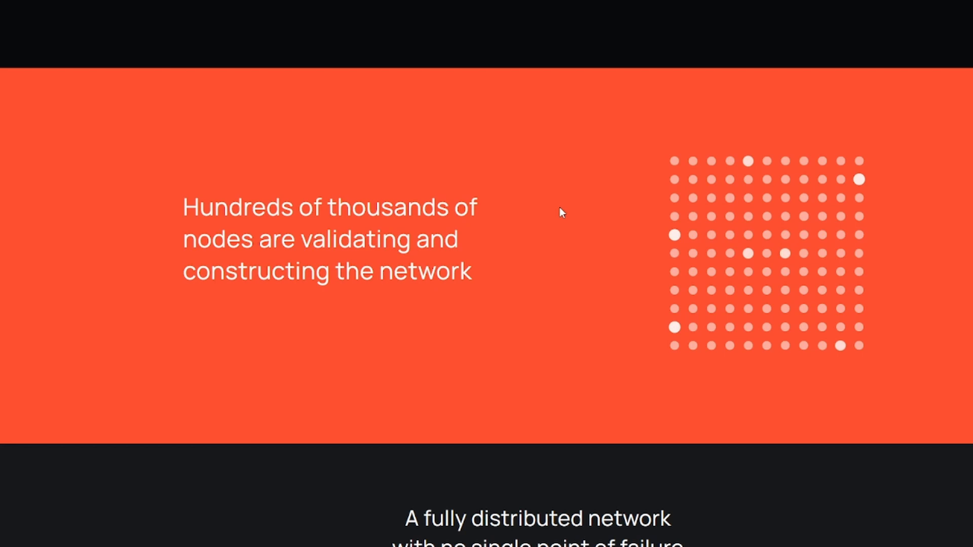
pyautogui.scroll(-3)
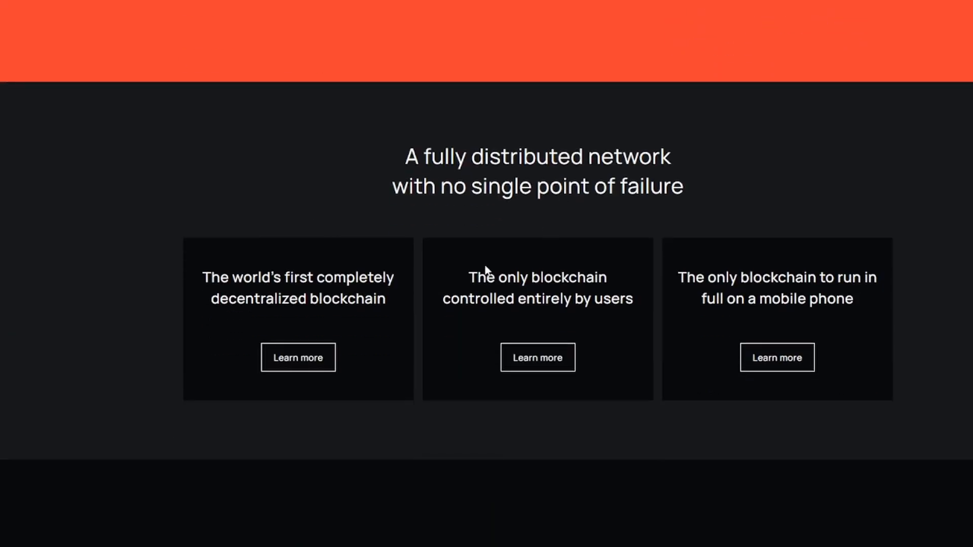
pyautogui.scroll(-3)
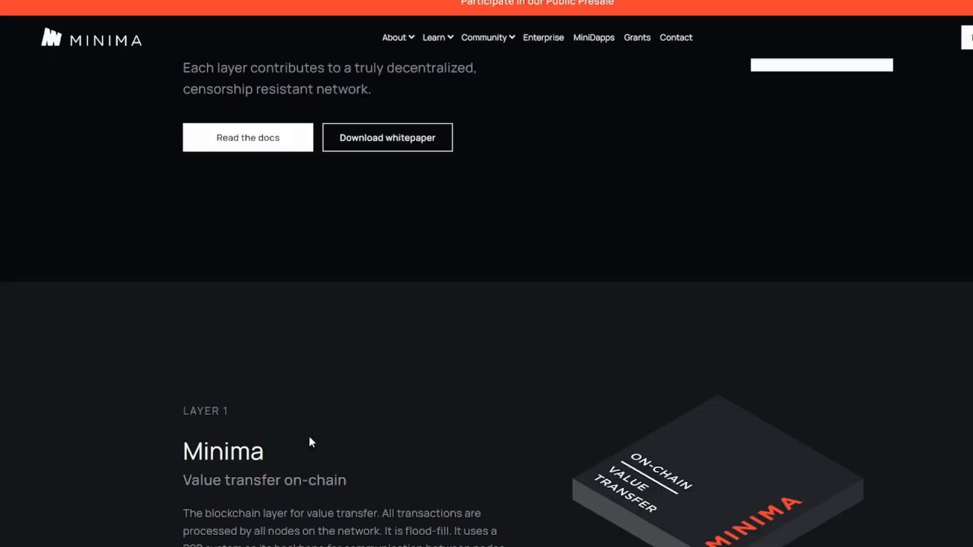
# Step: Continue down the site, highlighting the unlimited transactions on Omnia point
pyautogui.scroll(-3)
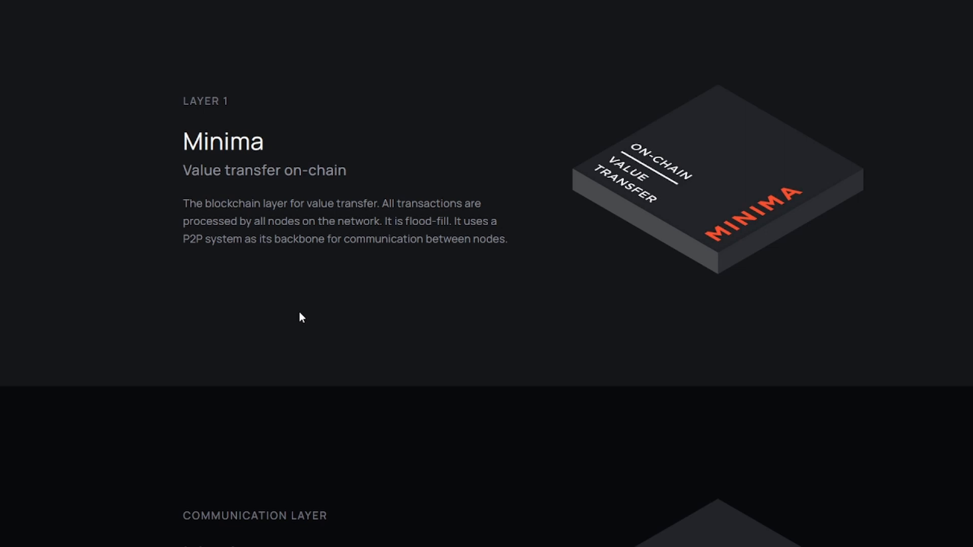
pyautogui.moveTo(277, 314)
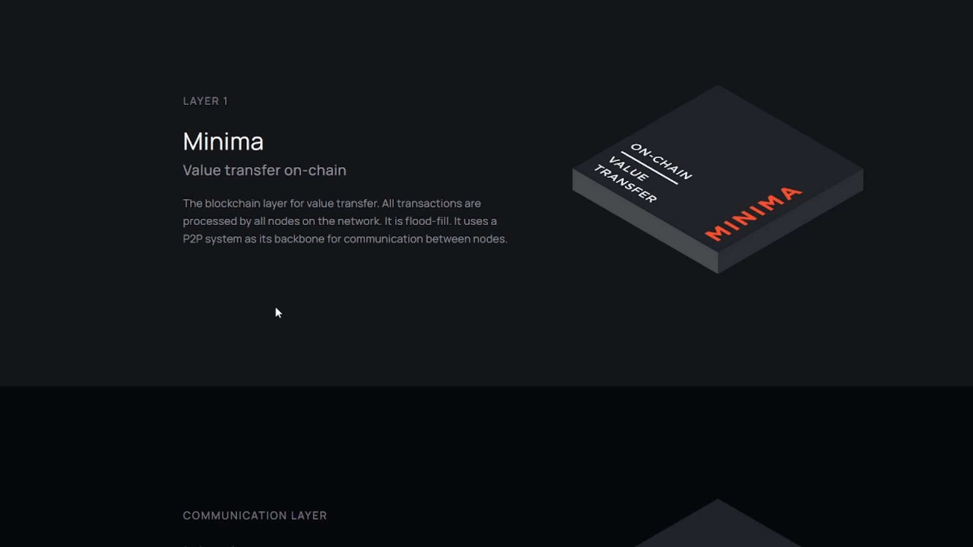
pyautogui.scroll(-3)
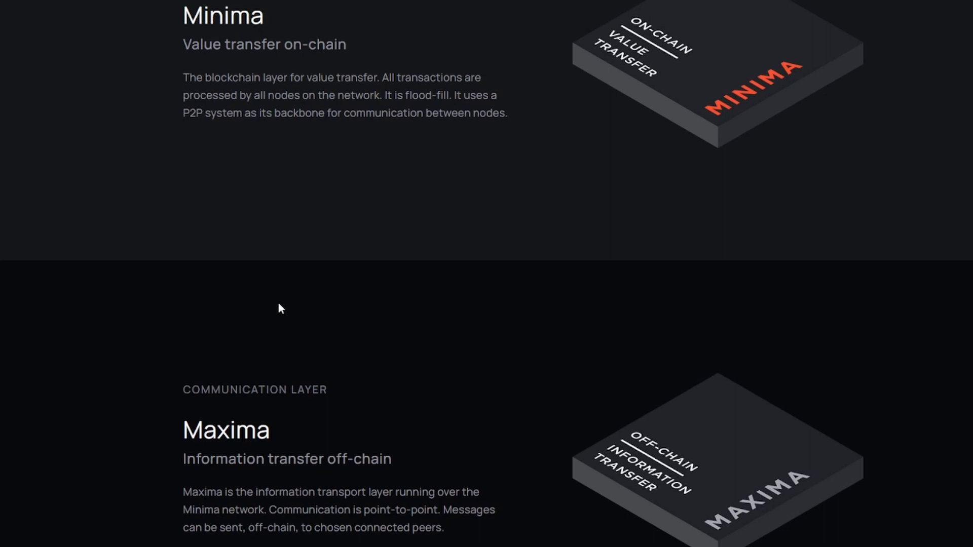
pyautogui.scroll(-3)
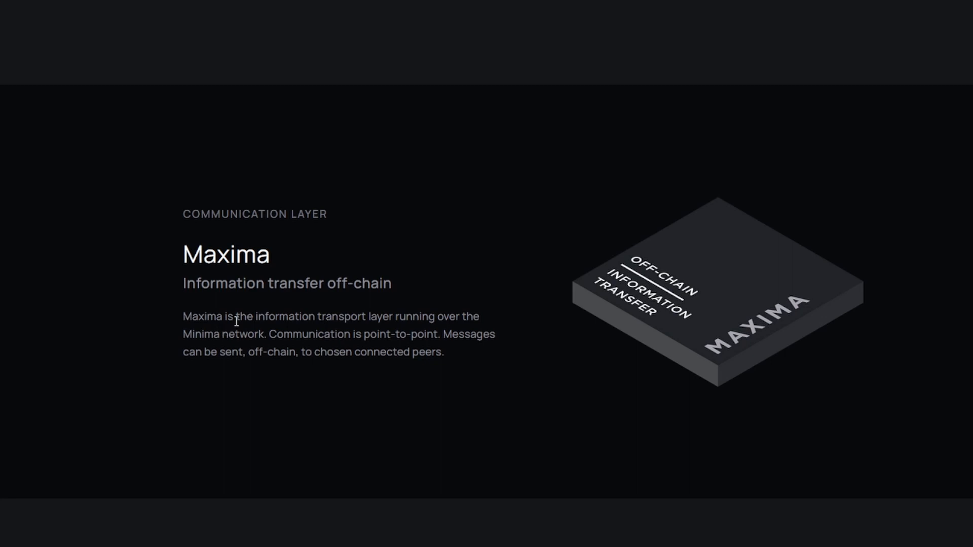
pyautogui.scroll(-3)
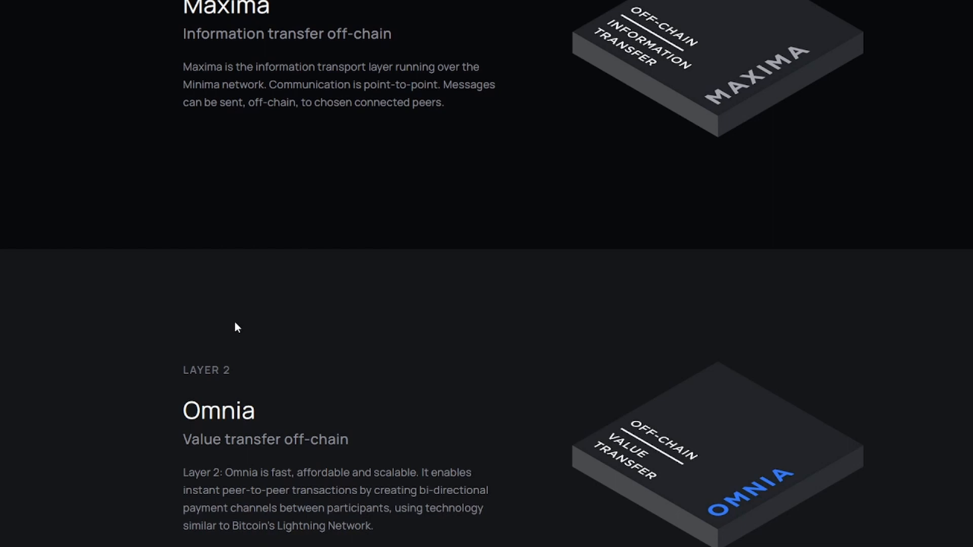
pyautogui.scroll(-3)
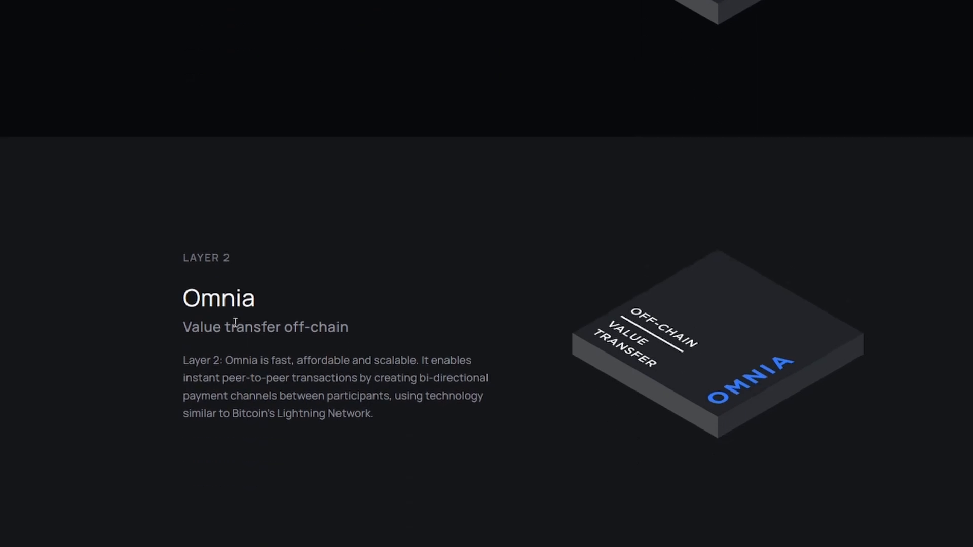
pyautogui.moveTo(372, 285)
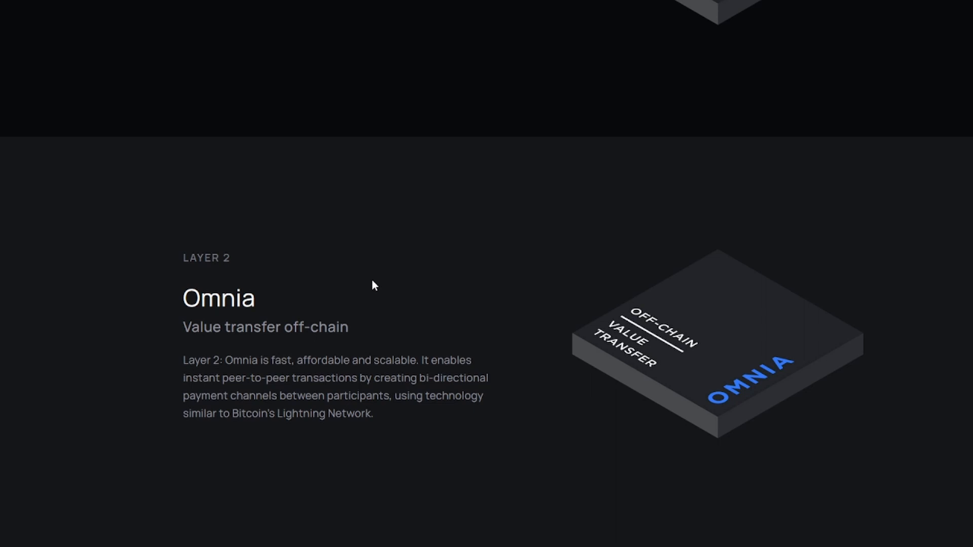
pyautogui.moveTo(380, 288)
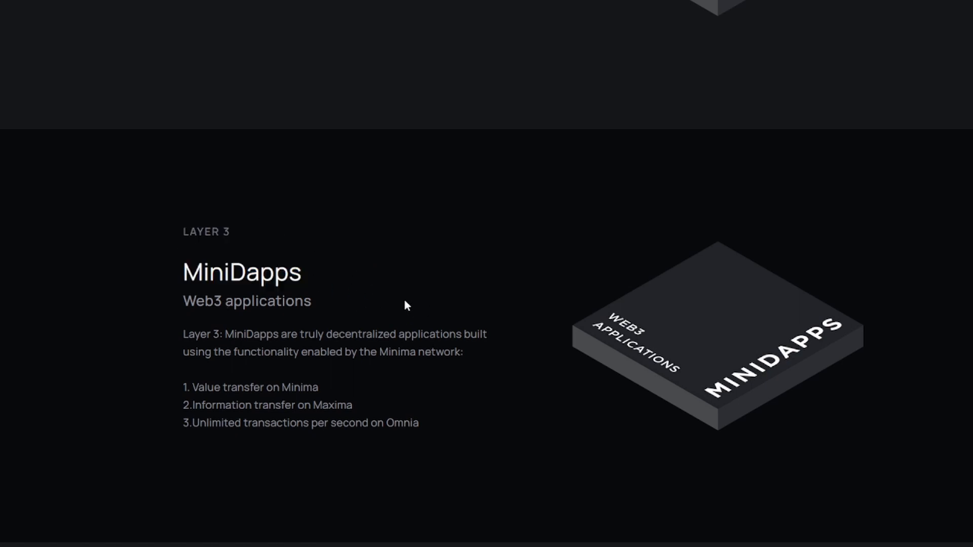
pyautogui.moveTo(371, 333); pyautogui.dragTo(488, 333)
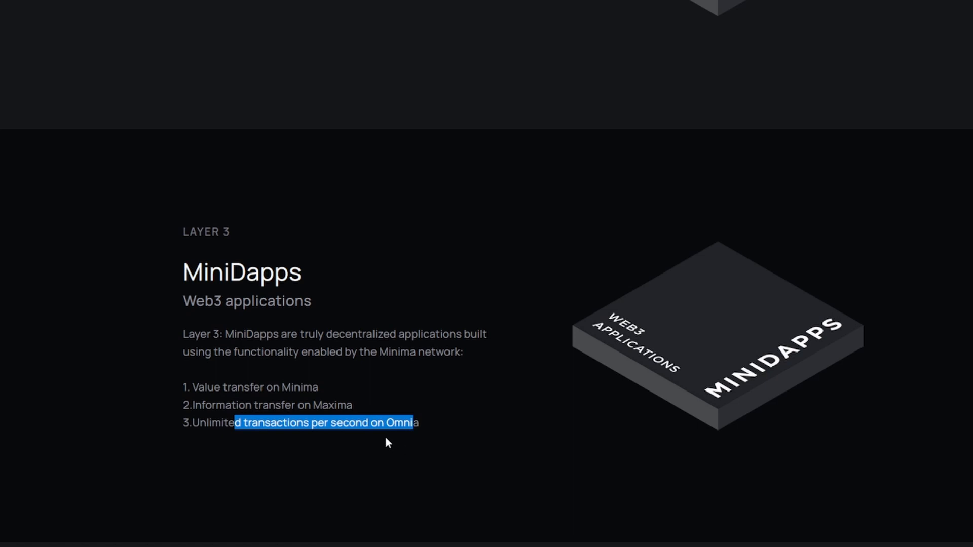
pyautogui.click(432, 436)
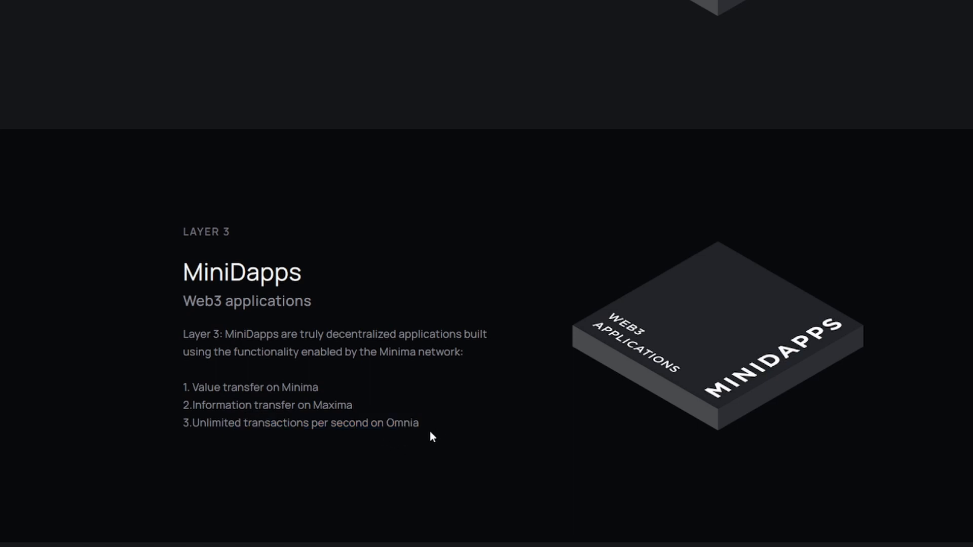
pyautogui.scroll(-3)
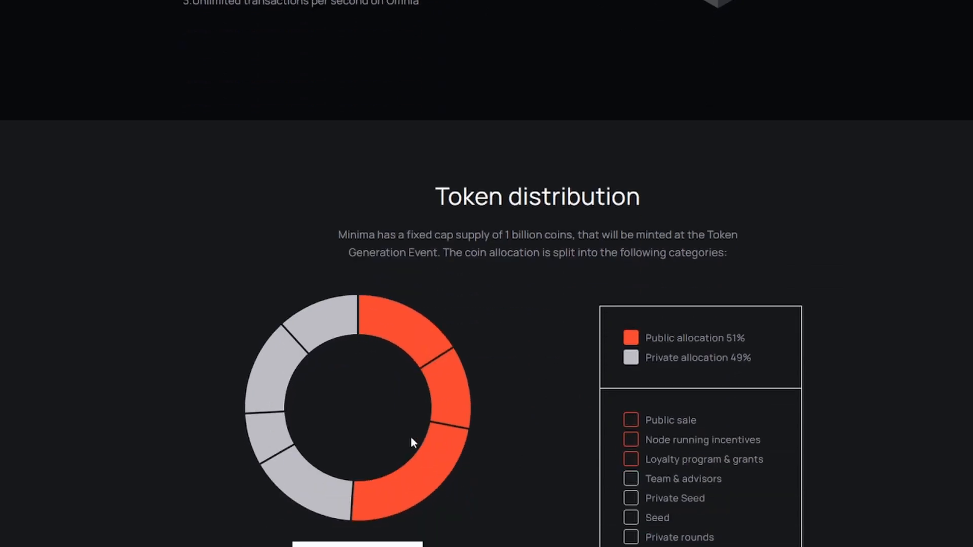
pyautogui.moveTo(421, 302)
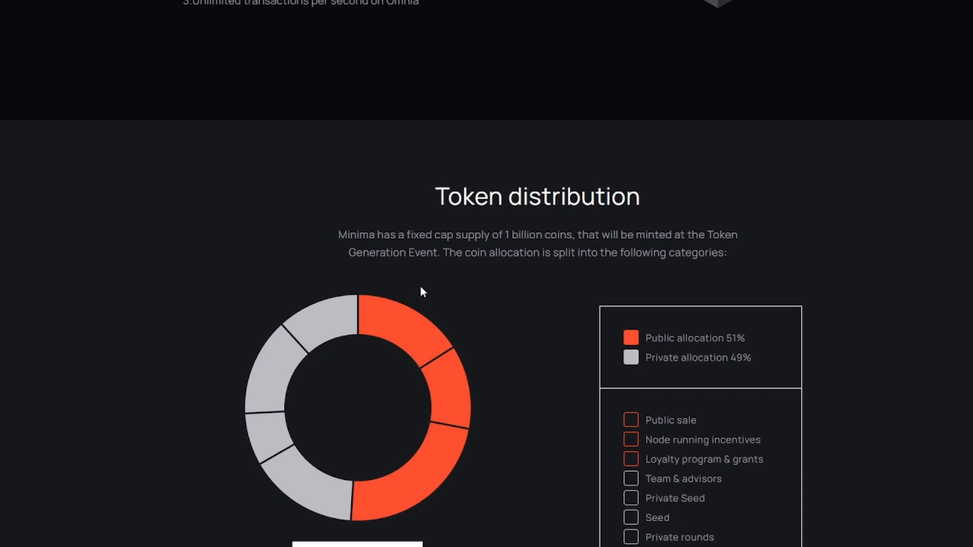
pyautogui.moveTo(717, 342)
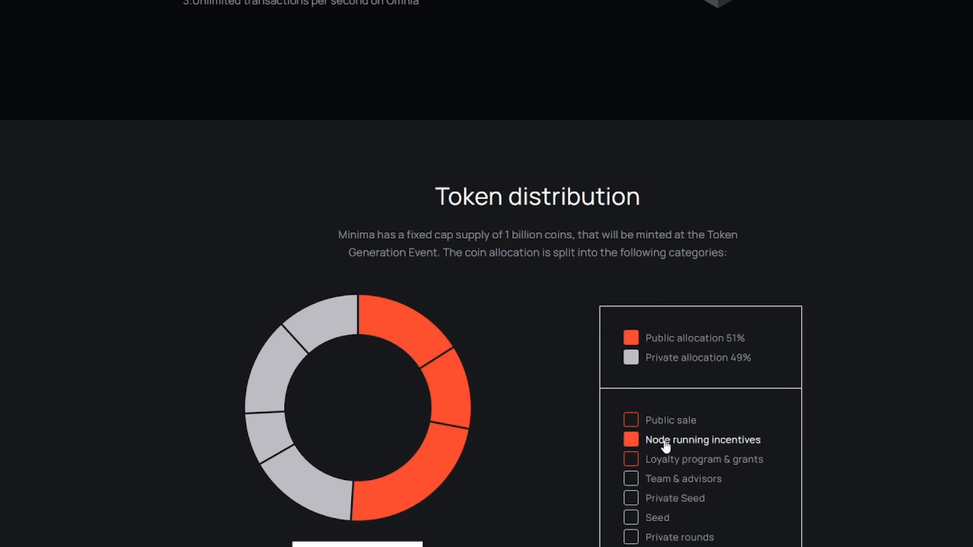
pyautogui.moveTo(673, 459)
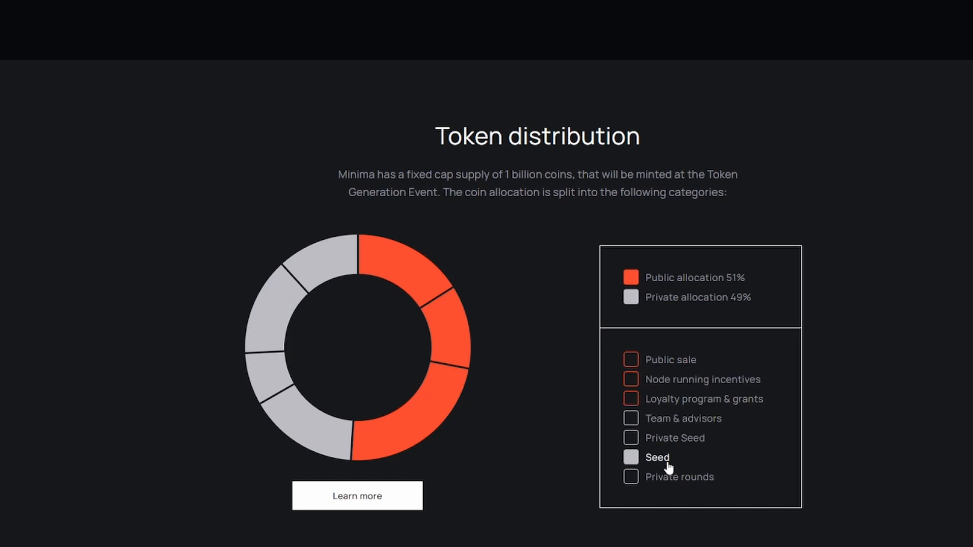
pyautogui.scroll(-3)
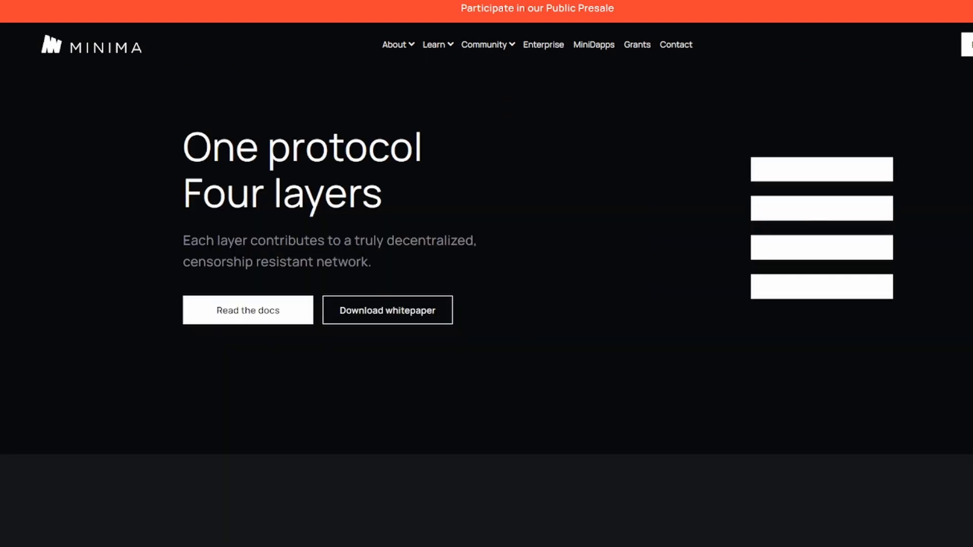
# Step: On the public presale page, set the widget to send 100 ETH from the Switchere Wallet for about 719,352 WMINIMA
pyautogui.click(537, 9)
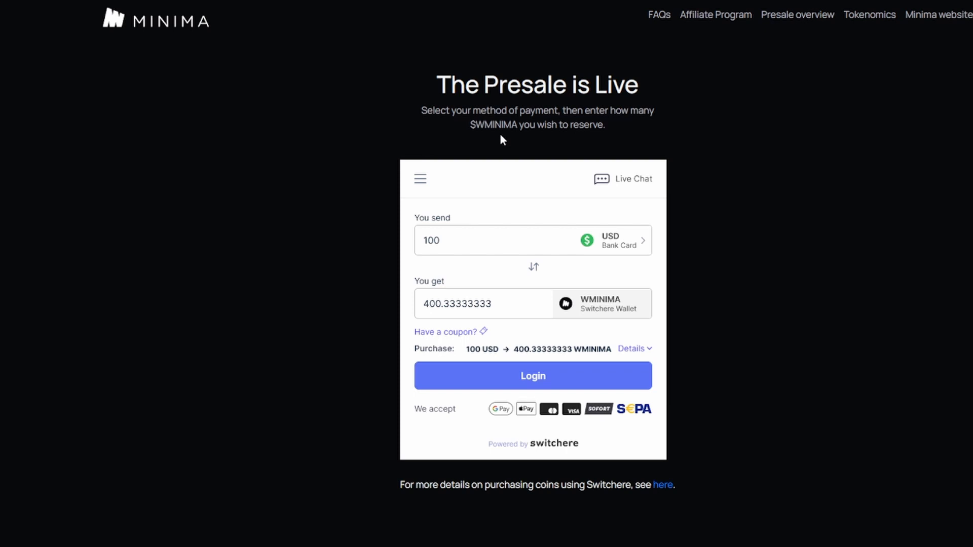
pyautogui.click(503, 240)
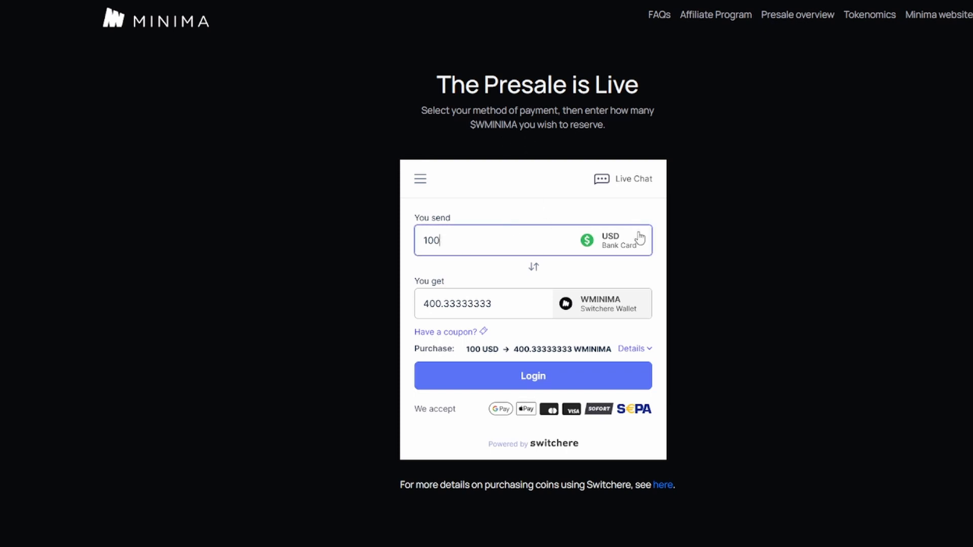
pyautogui.click(610, 240)
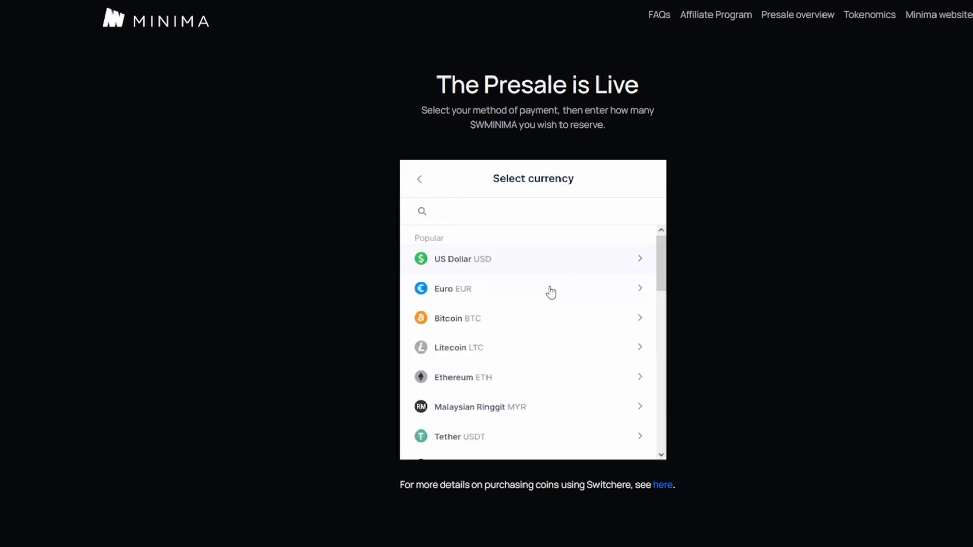
pyautogui.click(462, 378)
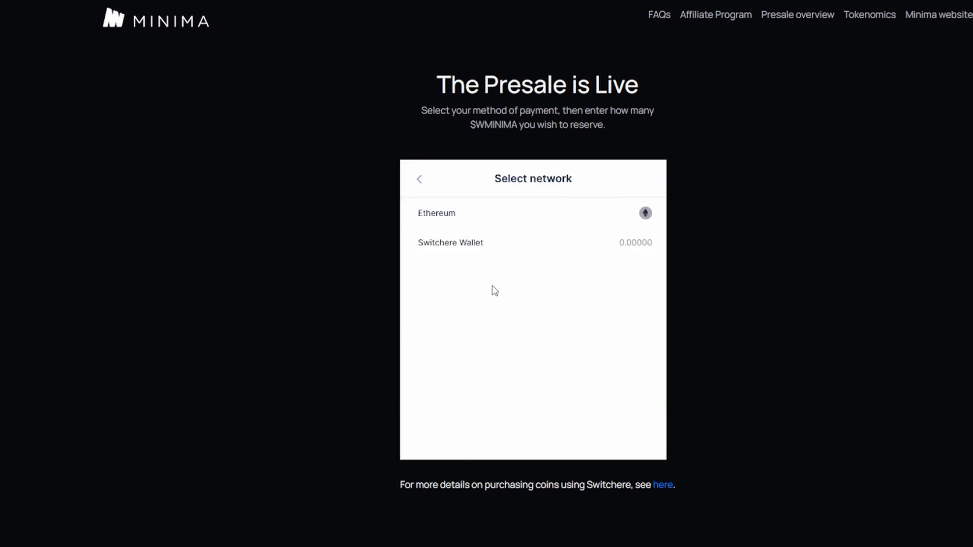
pyautogui.click(436, 213)
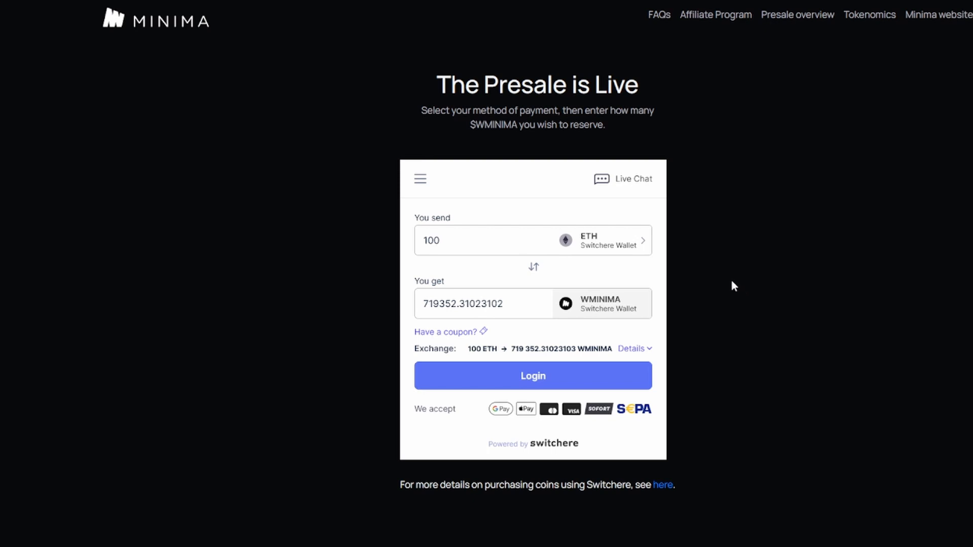
pyautogui.moveTo(710, 293)
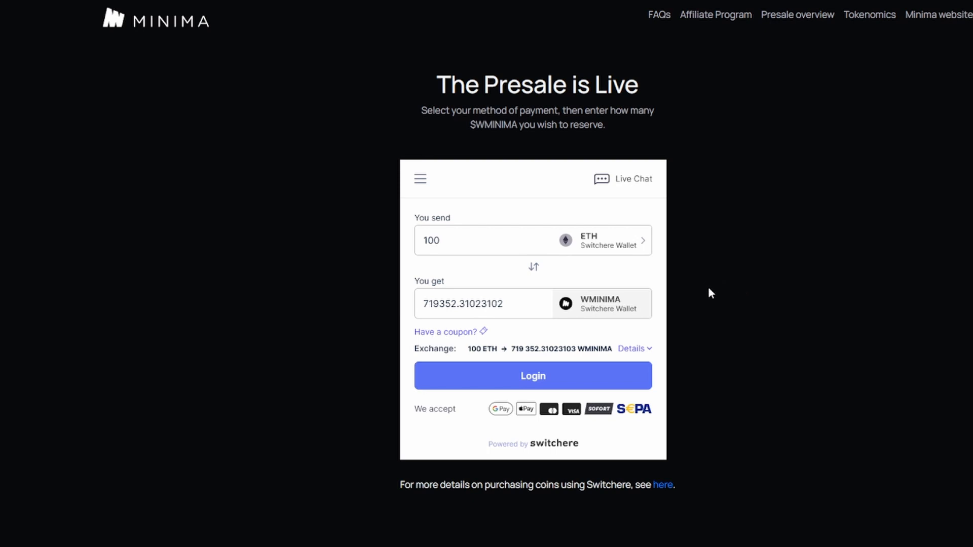
pyautogui.moveTo(699, 275)
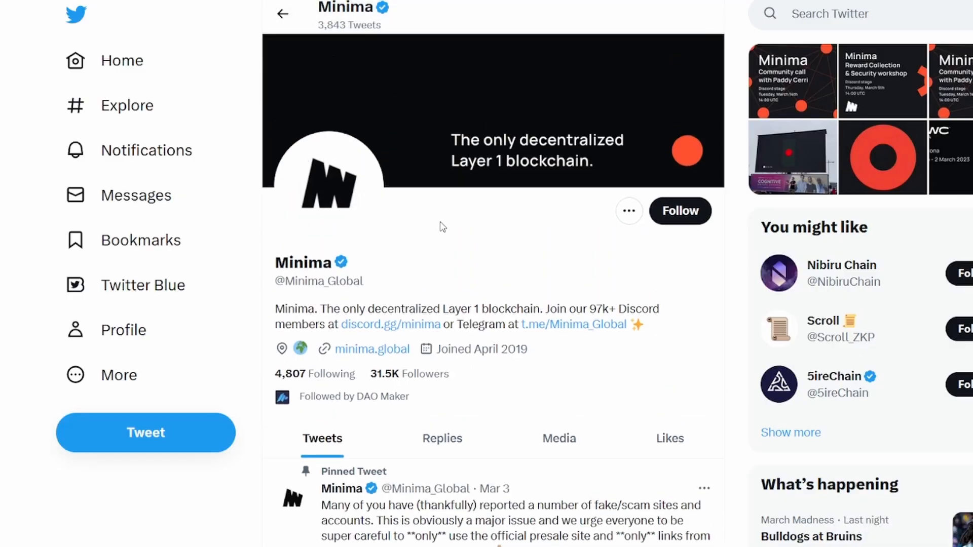
pyautogui.moveTo(496, 402)
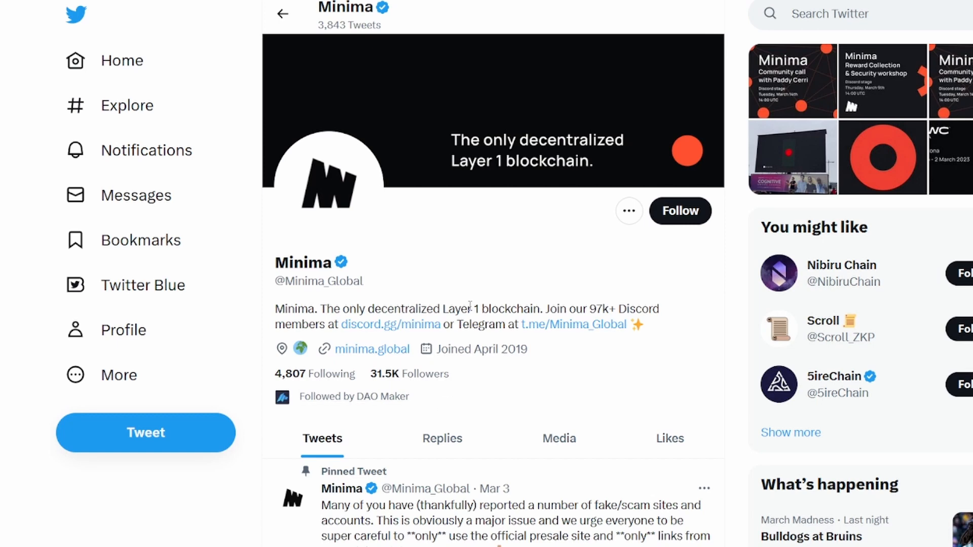
# Step: Follow the Minima_Global Twitter account and scroll past its pinned tweet
pyautogui.click(680, 211)
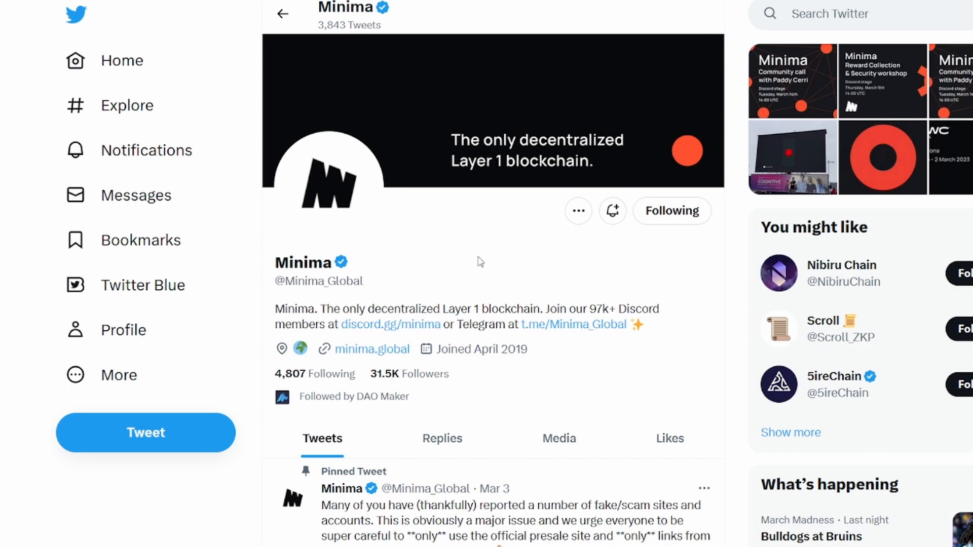
pyautogui.moveTo(480, 255)
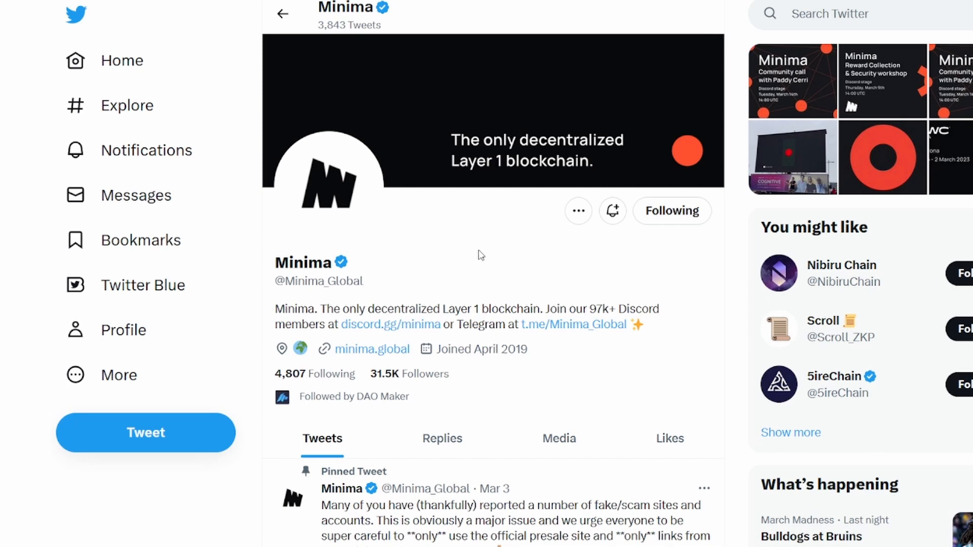
pyautogui.moveTo(466, 238)
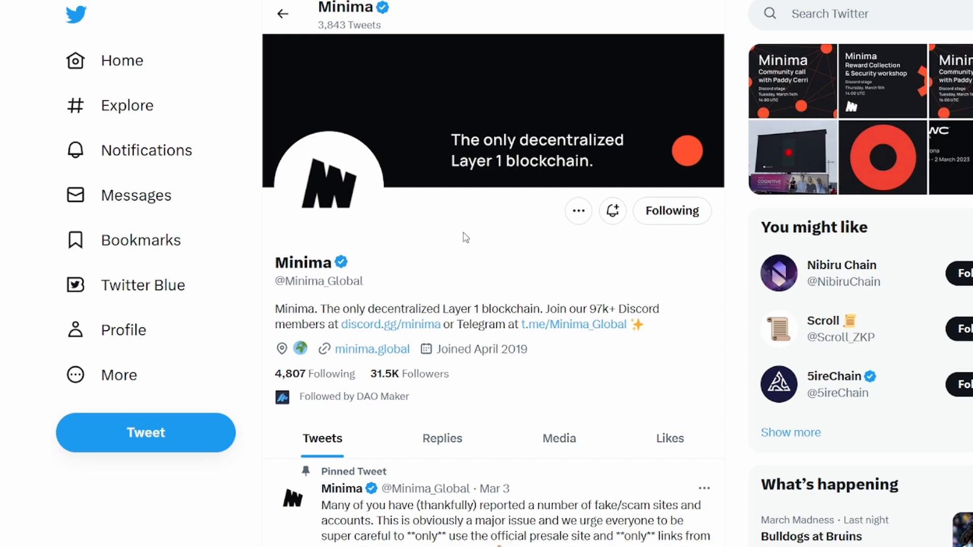
pyautogui.scroll(-3)
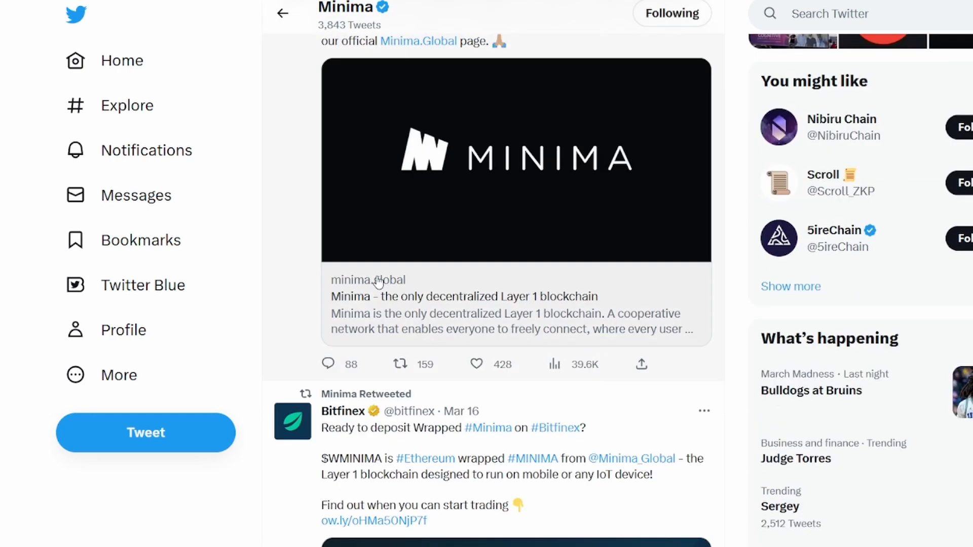
pyautogui.scroll(-3)
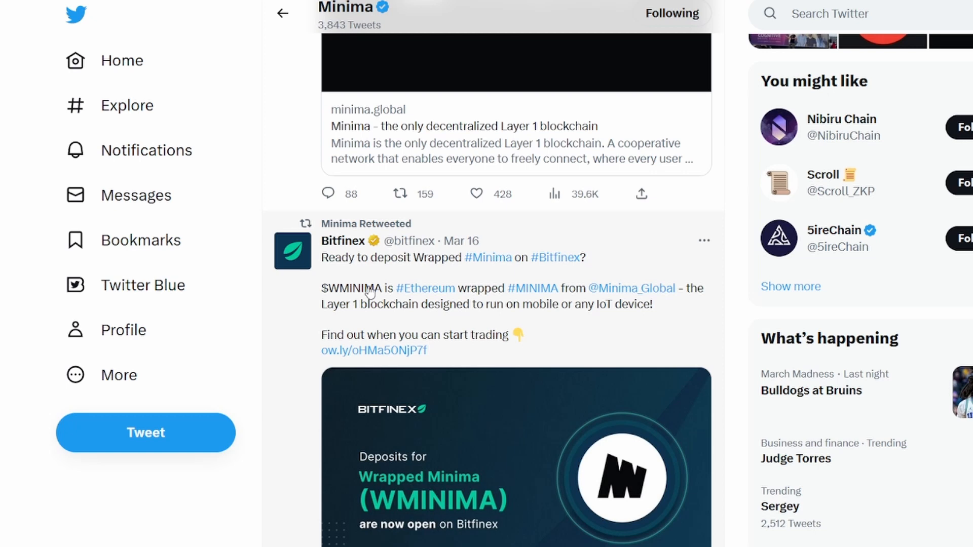
pyautogui.scroll(-3)
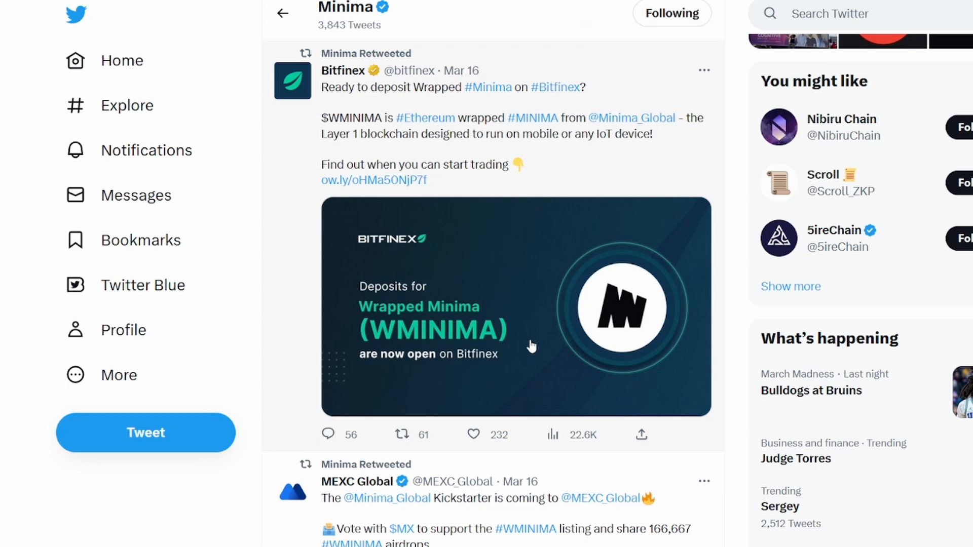
pyautogui.scroll(-3)
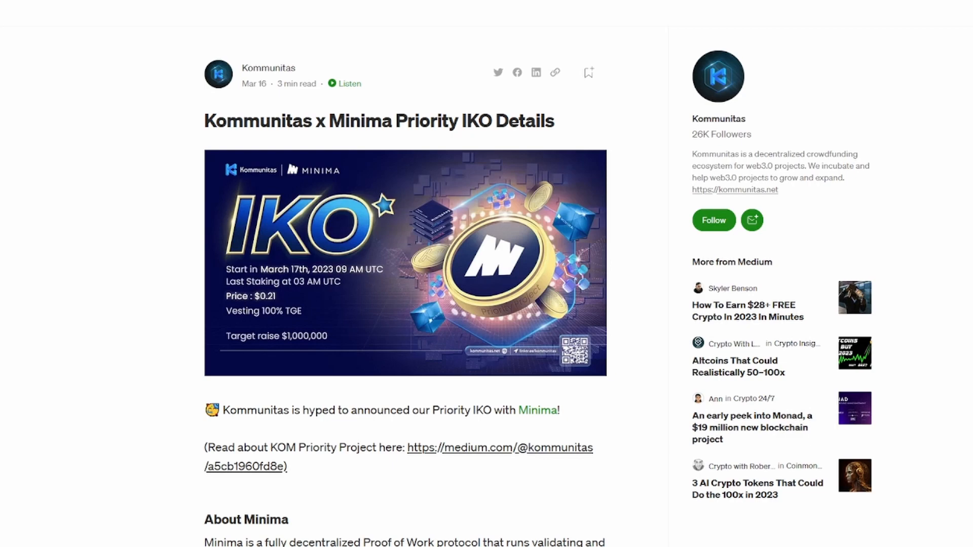
# Step: Scroll through the IKO article's booster, FCFS and community round schedules
pyautogui.scroll(-3)
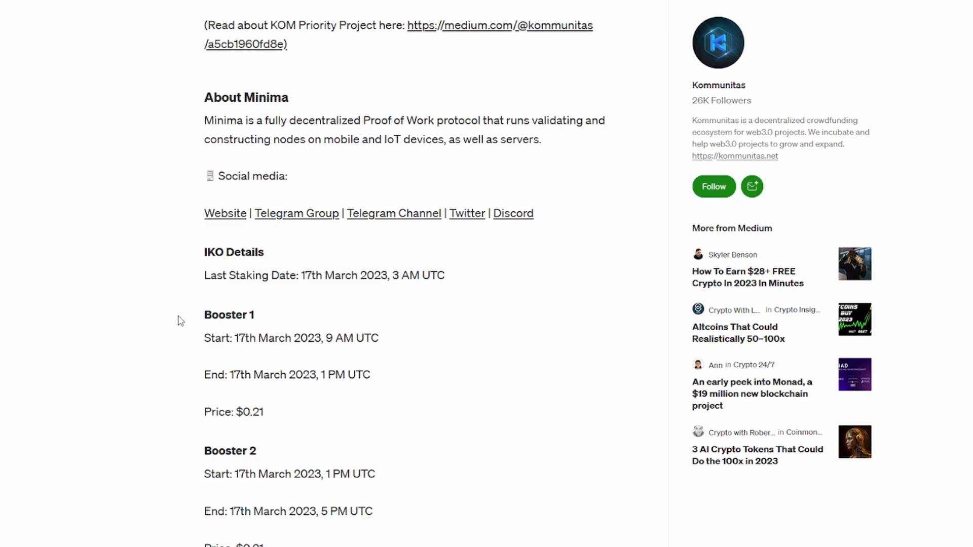
pyautogui.moveTo(182, 302)
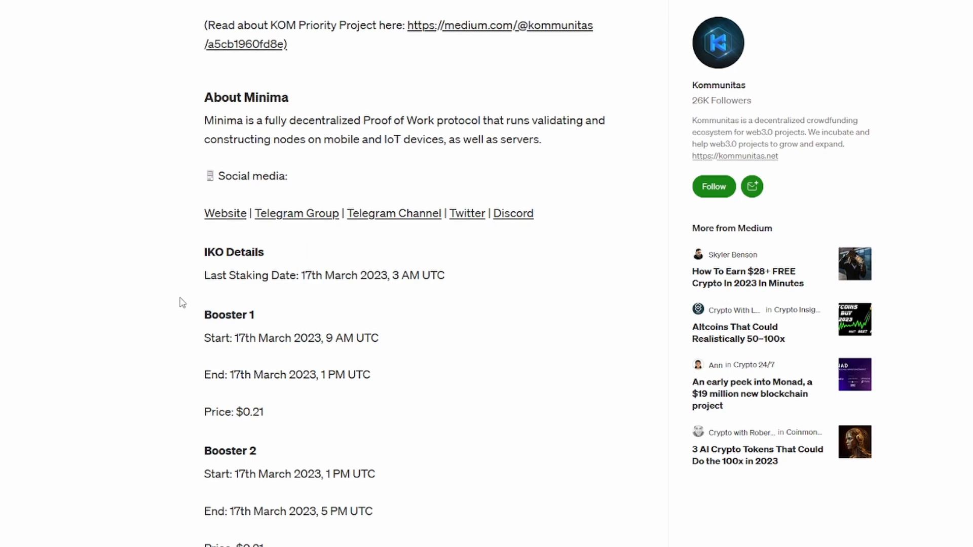
pyautogui.moveTo(112, 317)
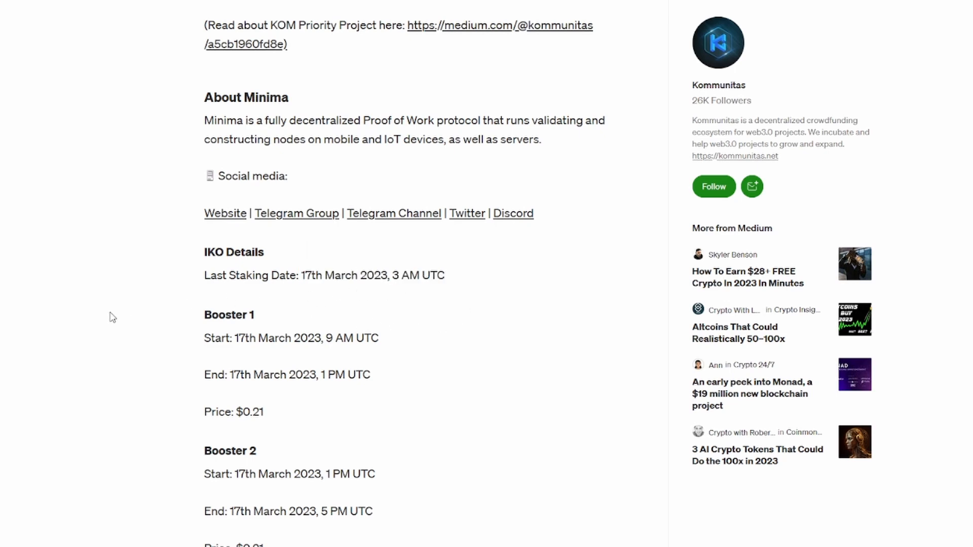
pyautogui.scroll(-3)
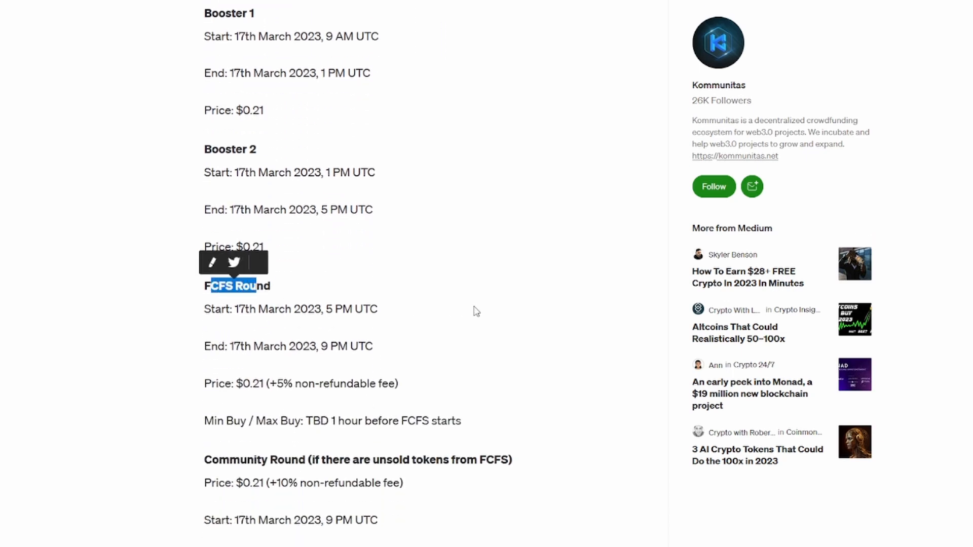
pyautogui.moveTo(483, 306)
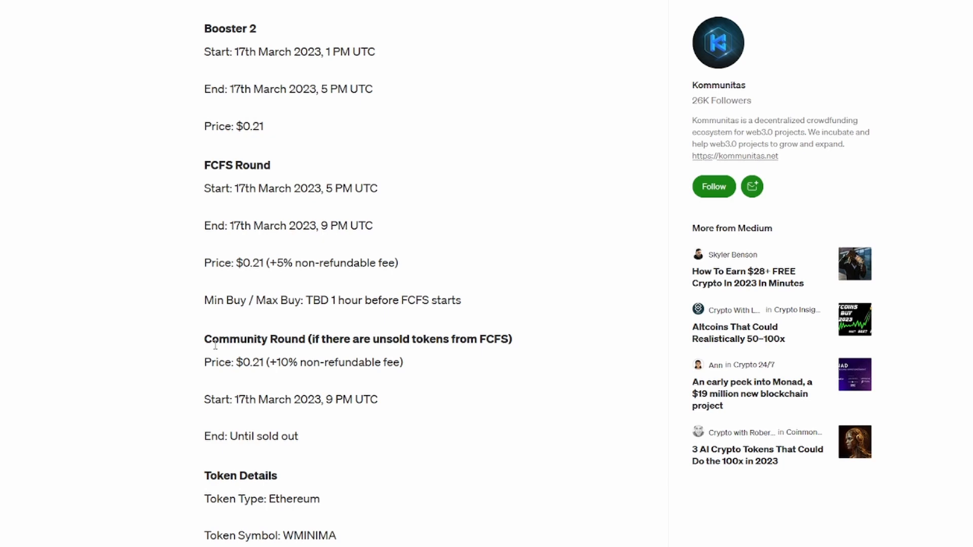
pyautogui.scroll(-3)
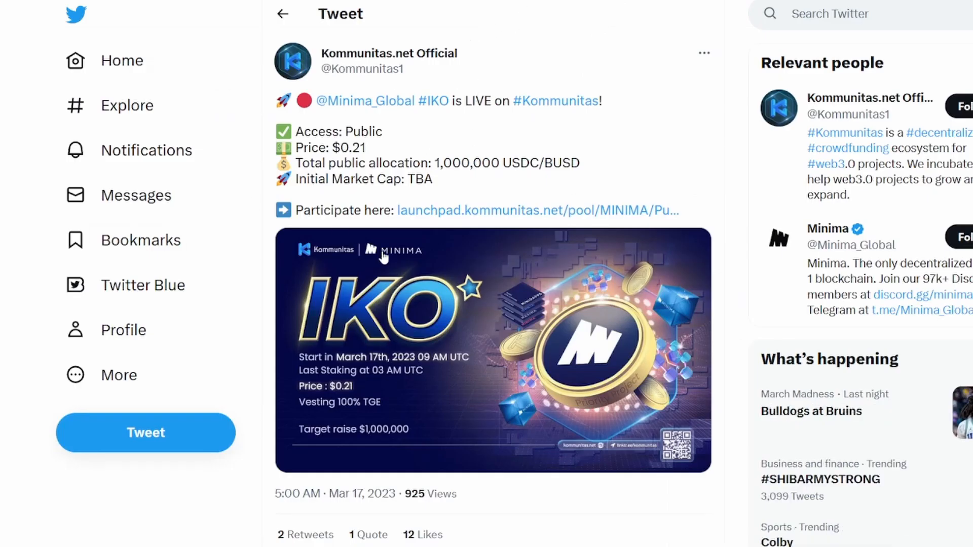
pyautogui.moveTo(389, 54)
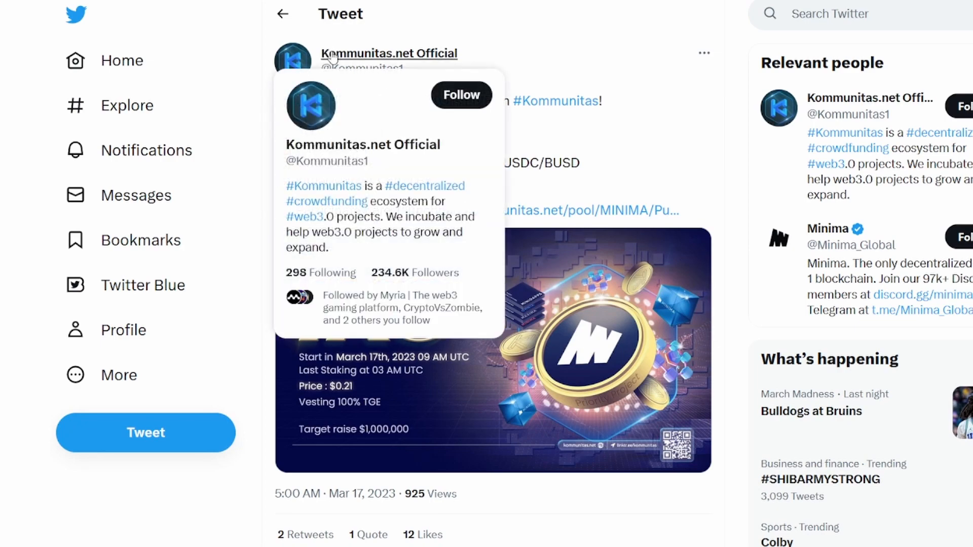
pyautogui.moveTo(577, 152)
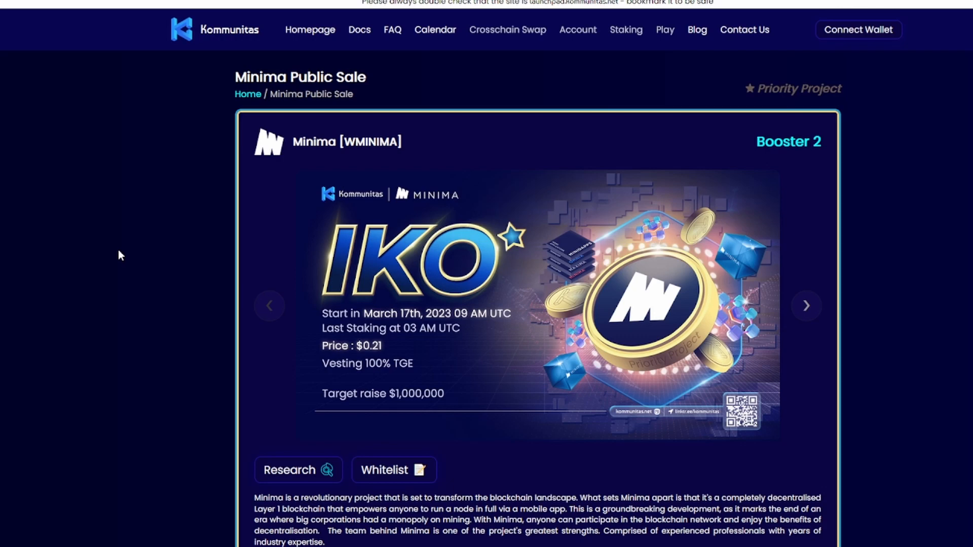
pyautogui.moveTo(129, 242)
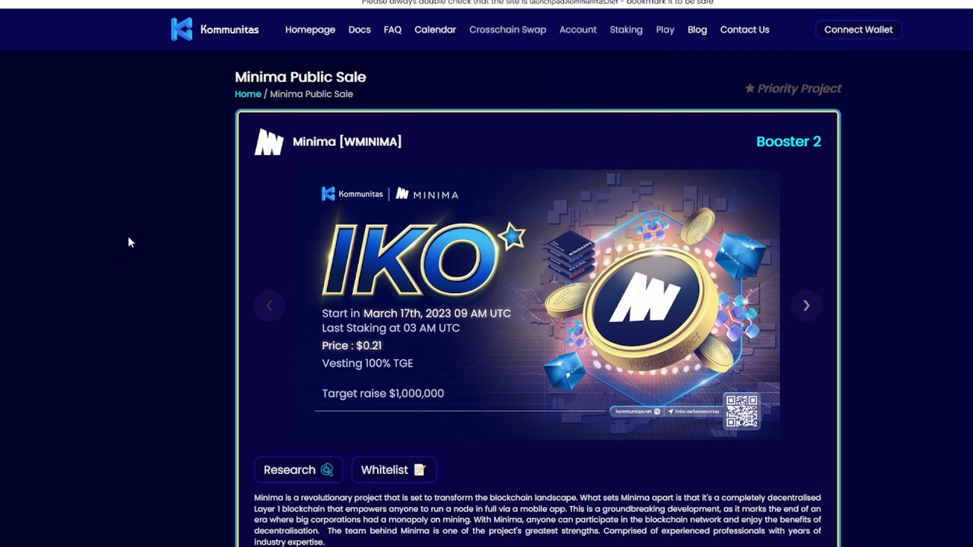
# Step: Scroll through the Minima Public Sale round schedules and wallet-connect prompt, returning to the top
pyautogui.scroll(-3)
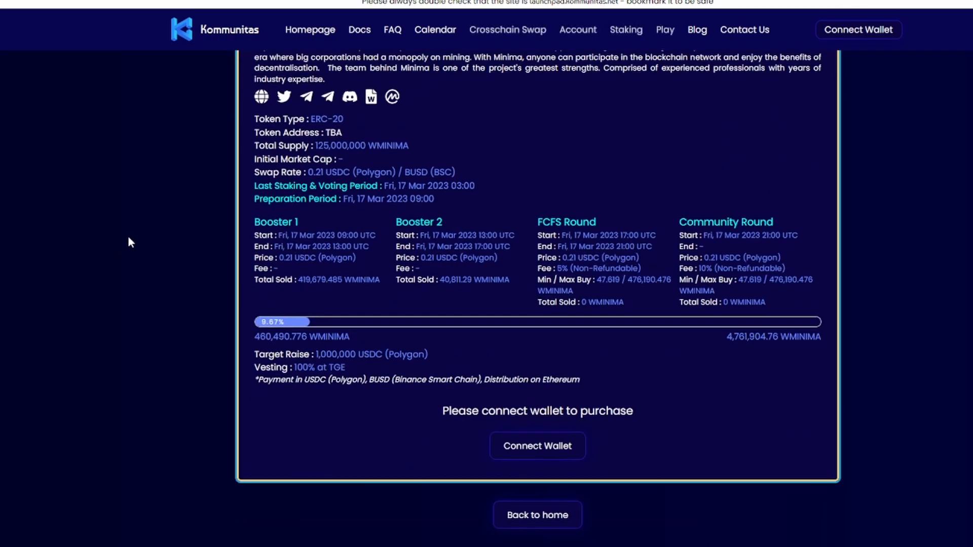
pyautogui.scroll(3)
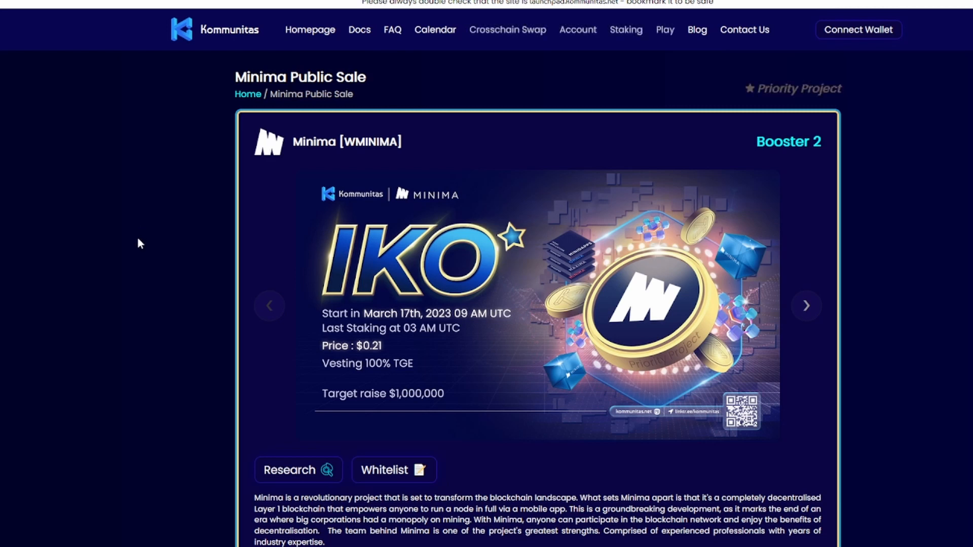
pyautogui.moveTo(132, 249)
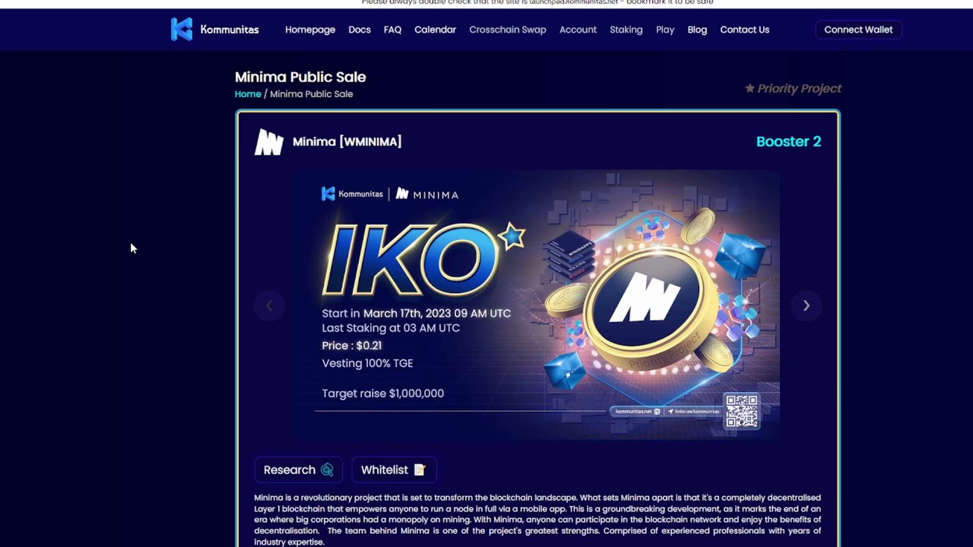
pyautogui.scroll(-3)
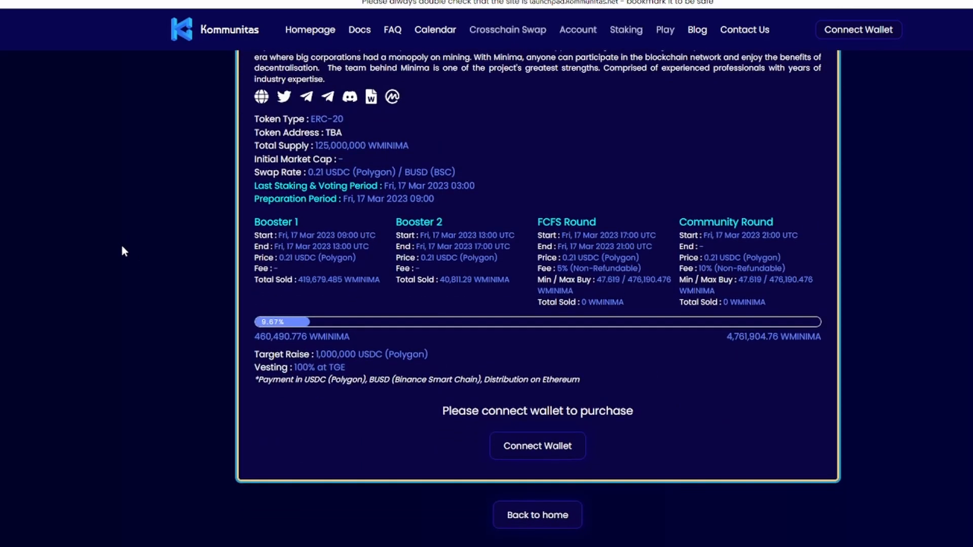
pyautogui.scroll(3)
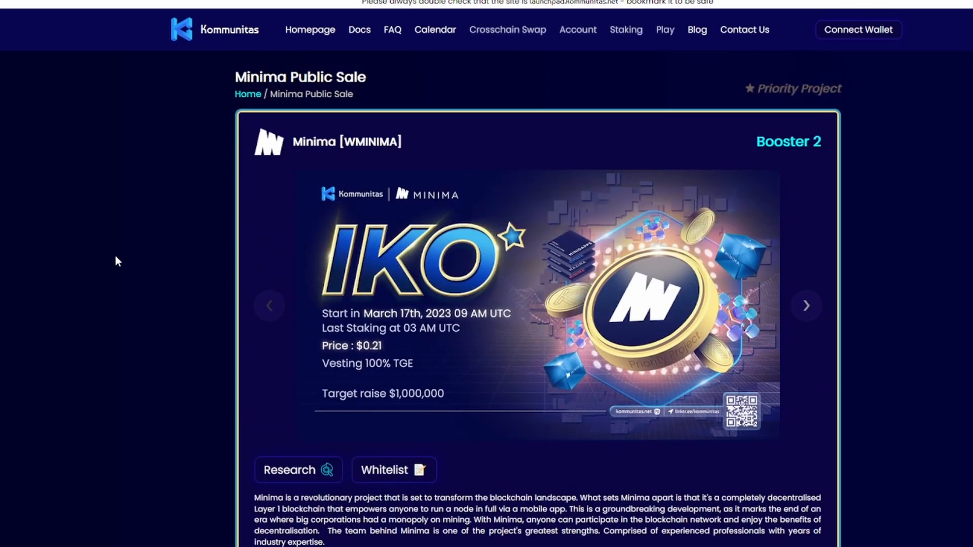
pyautogui.moveTo(114, 252)
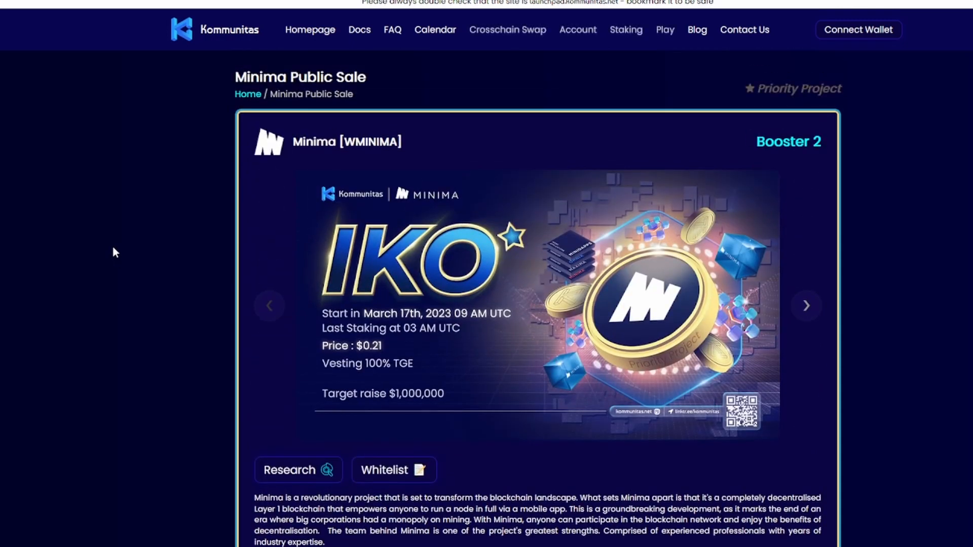